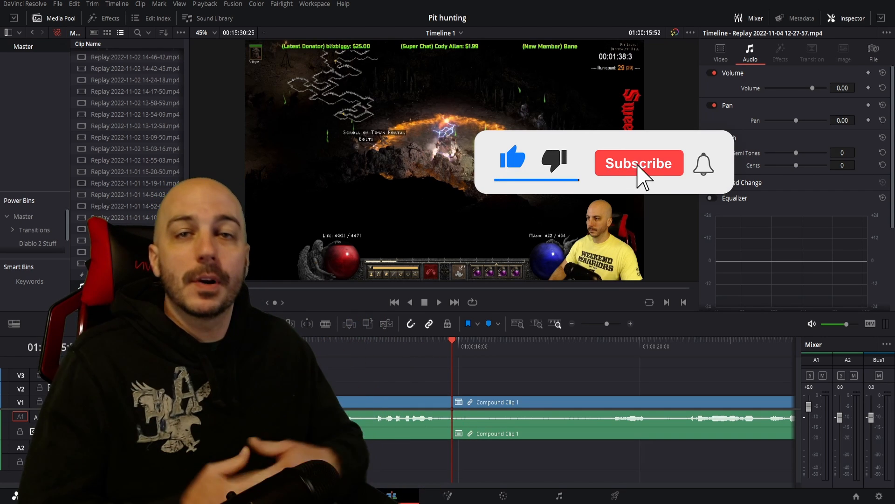
- Zoom the timeline out so all replay and compound clips fit in view
{"action": "left_click", "coordinate": [638, 163]}
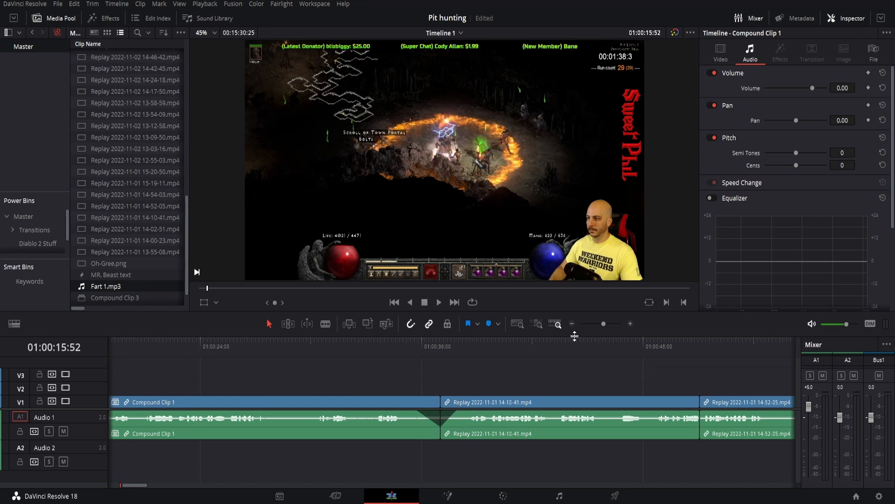
{"action": "left_click", "coordinate": [555, 324]}
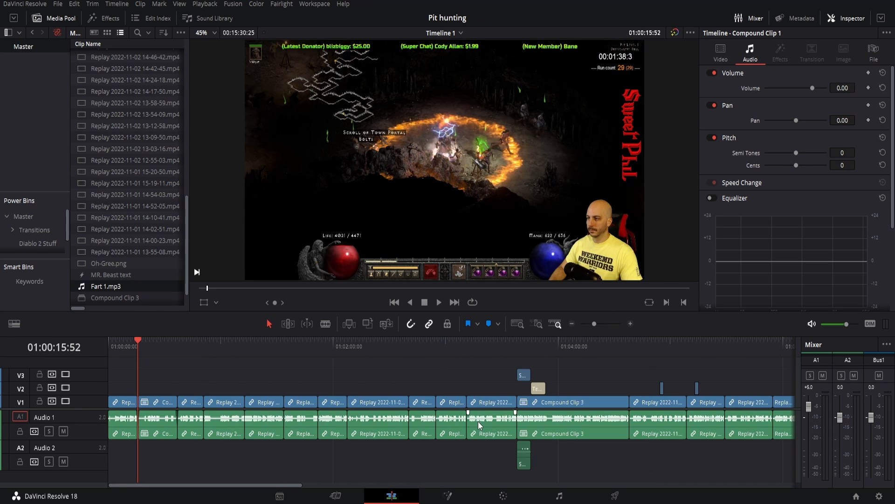
{"action": "left_click", "coordinate": [600, 324]}
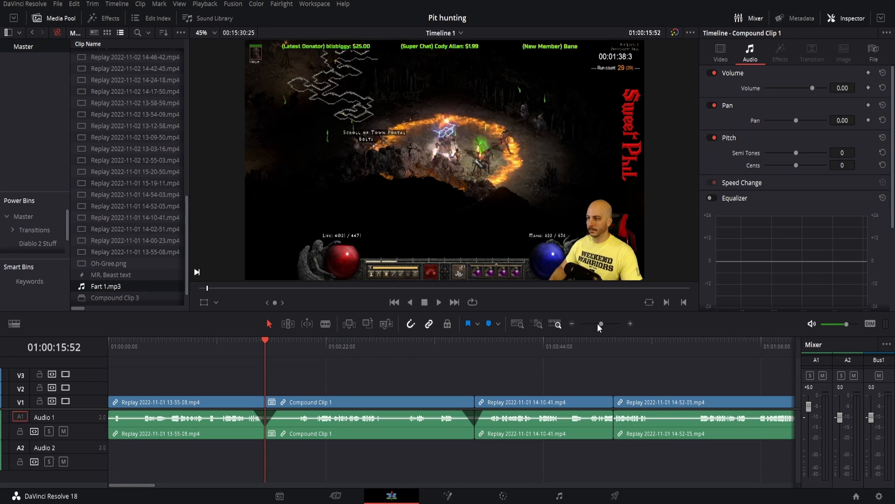
{"action": "mouse_move", "coordinate": [583, 344]}
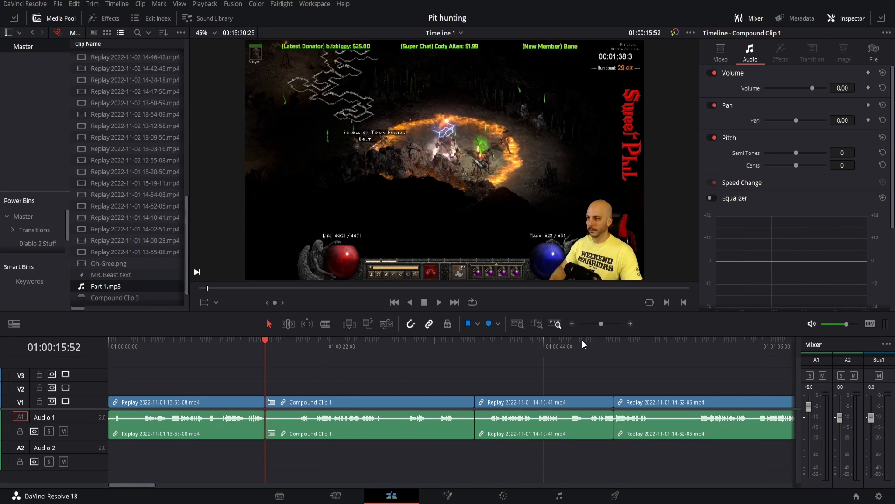
{"action": "mouse_move", "coordinate": [598, 331]}
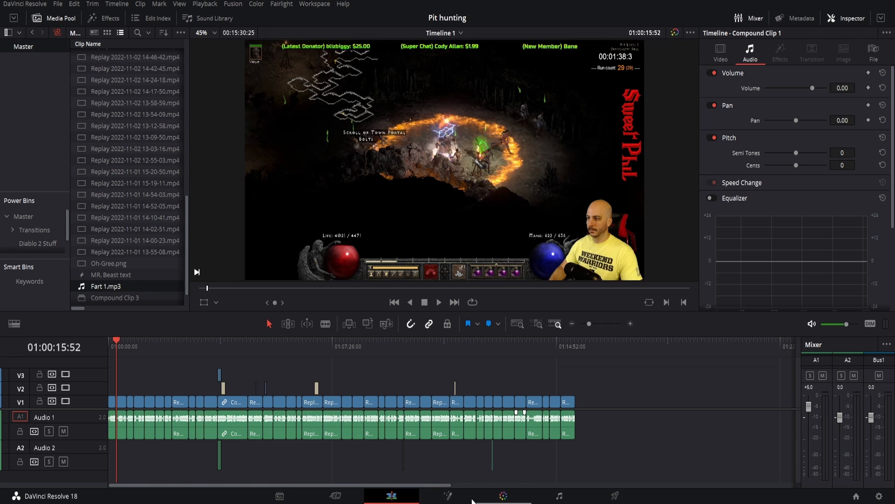
{"action": "mouse_move", "coordinate": [558, 495]}
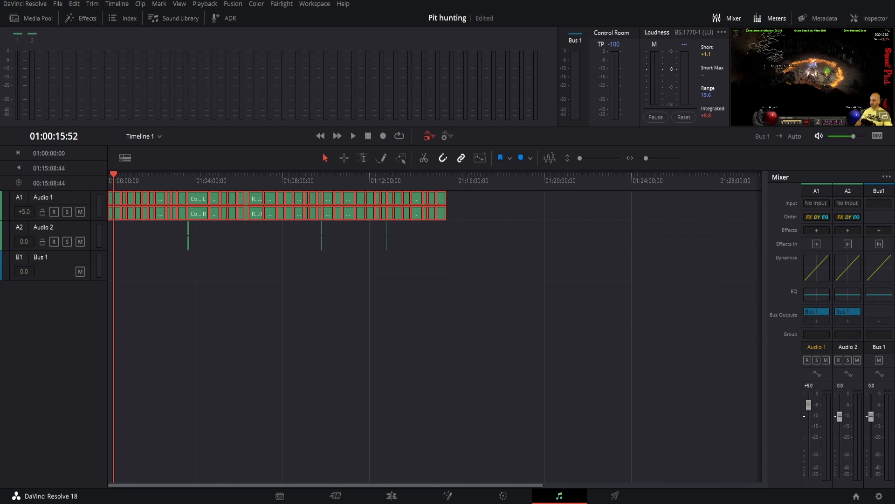
- Bring up Batch Fade Settings from the Fairlight menu
{"action": "left_click", "coordinate": [280, 4]}
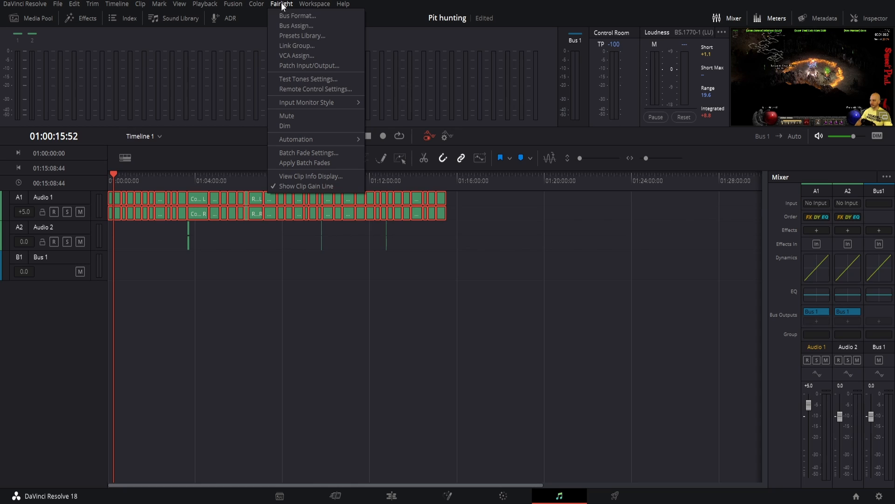
{"action": "mouse_move", "coordinate": [304, 166]}
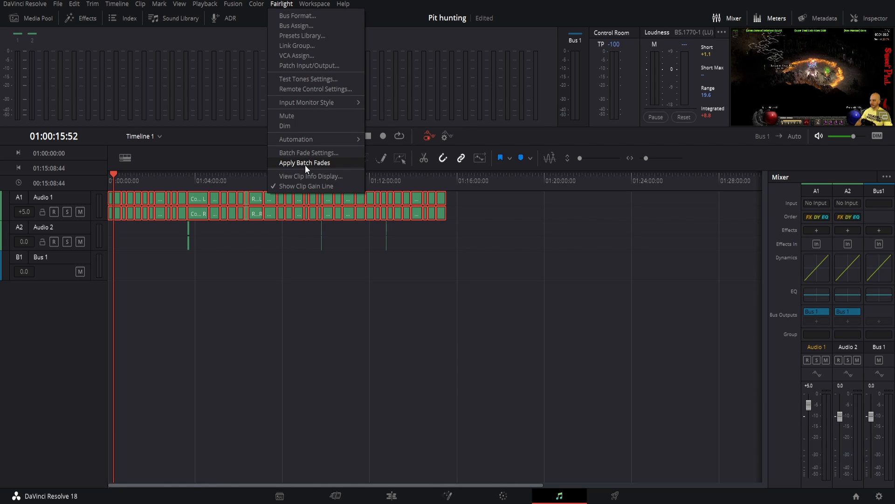
{"action": "mouse_move", "coordinate": [309, 152]}
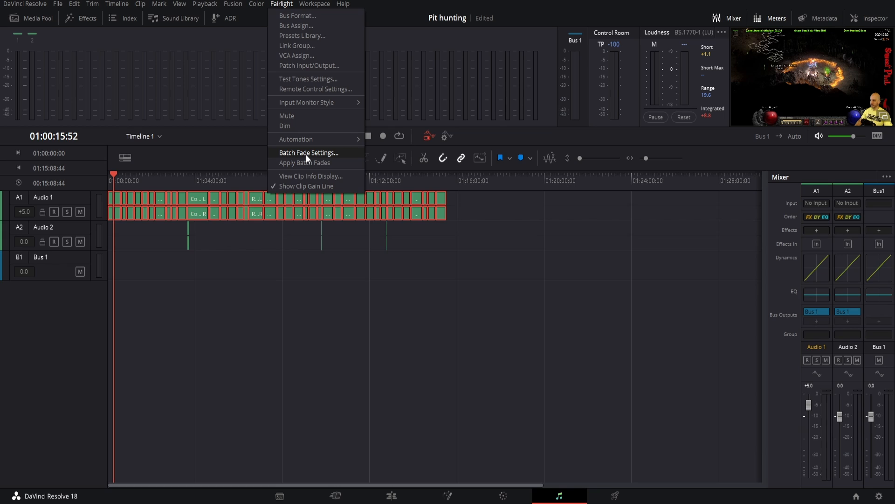
{"action": "left_click", "coordinate": [309, 152]}
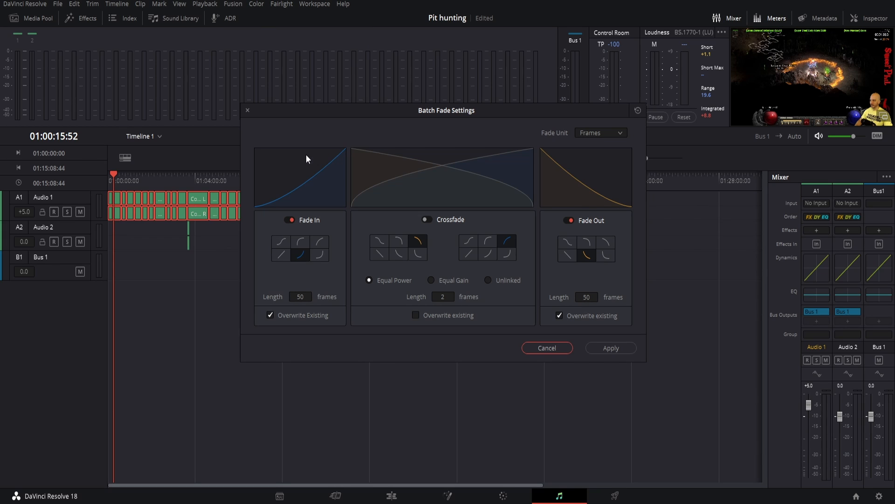
- Keep Fade In and Fade Out enabled at 50 frames, trying linear and S-shaped curves
{"action": "left_click", "coordinate": [288, 220]}
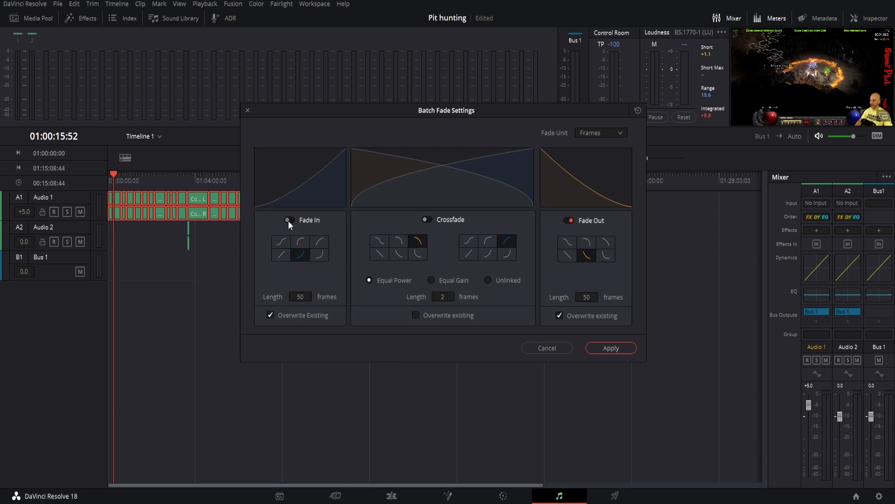
{"action": "left_click", "coordinate": [288, 220]}
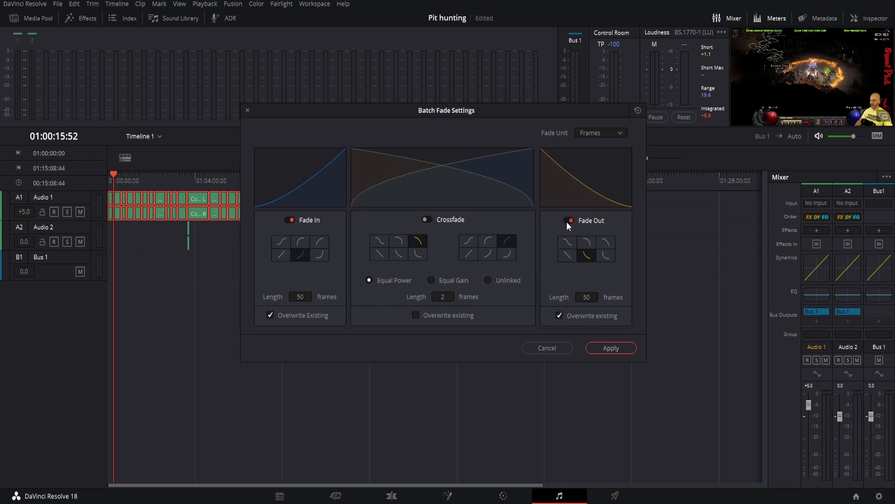
{"action": "left_click", "coordinate": [568, 220]}
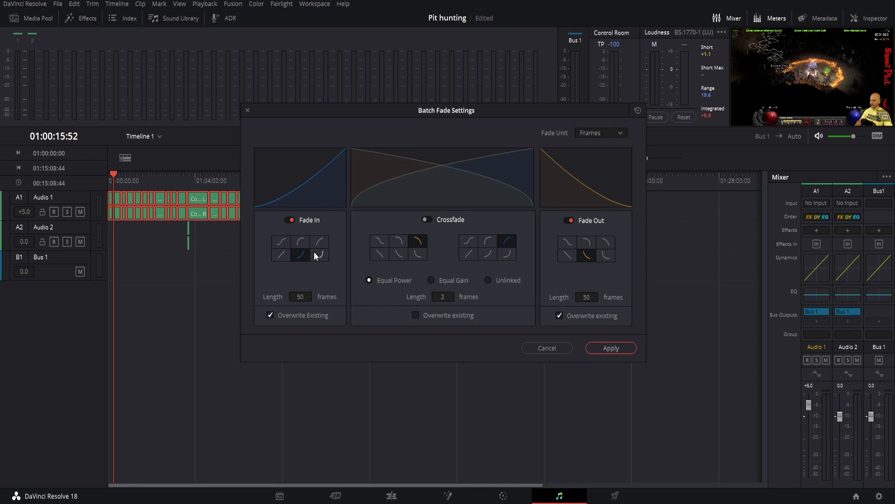
{"action": "left_click", "coordinate": [299, 255]}
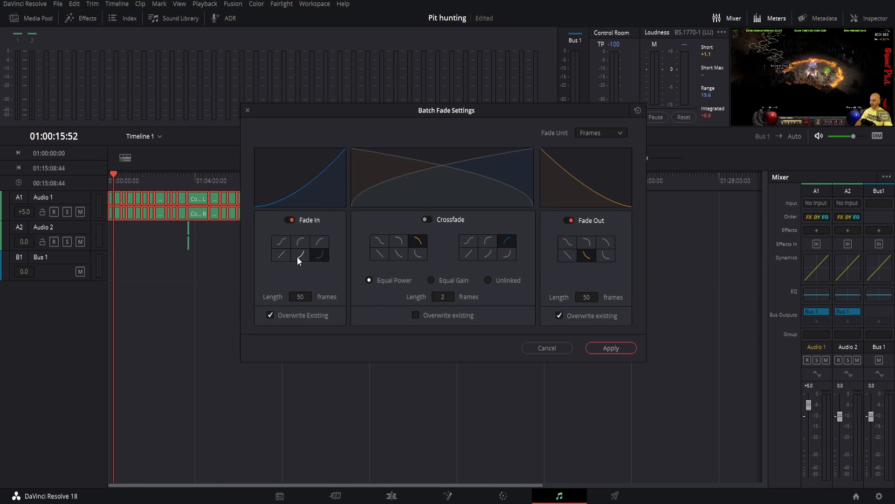
{"action": "left_click", "coordinate": [281, 242]}
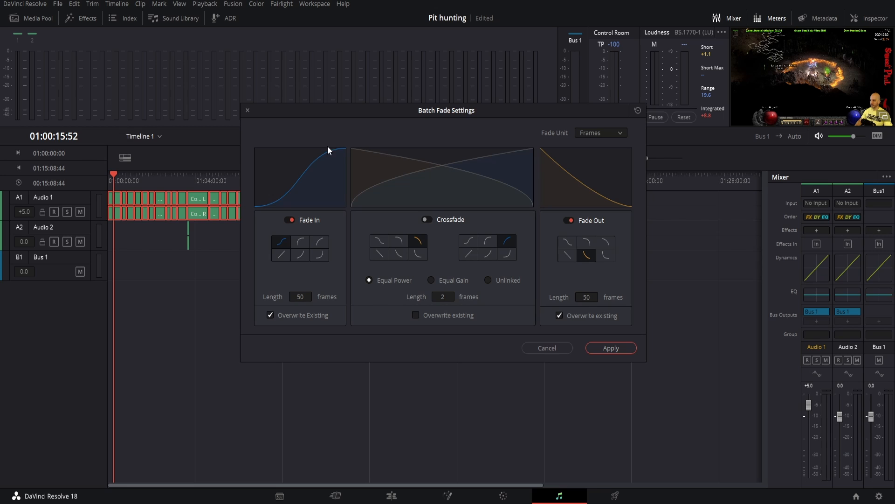
{"action": "left_click", "coordinate": [281, 255]}
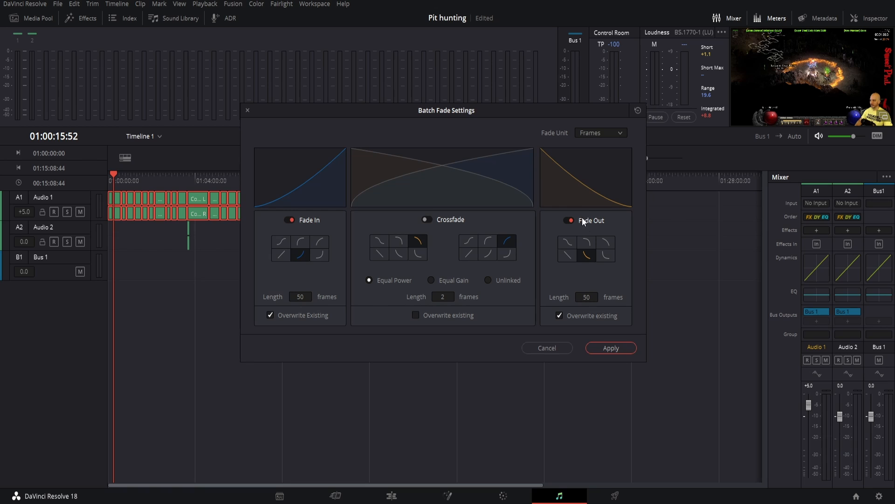
{"action": "mouse_move", "coordinate": [474, 353]}
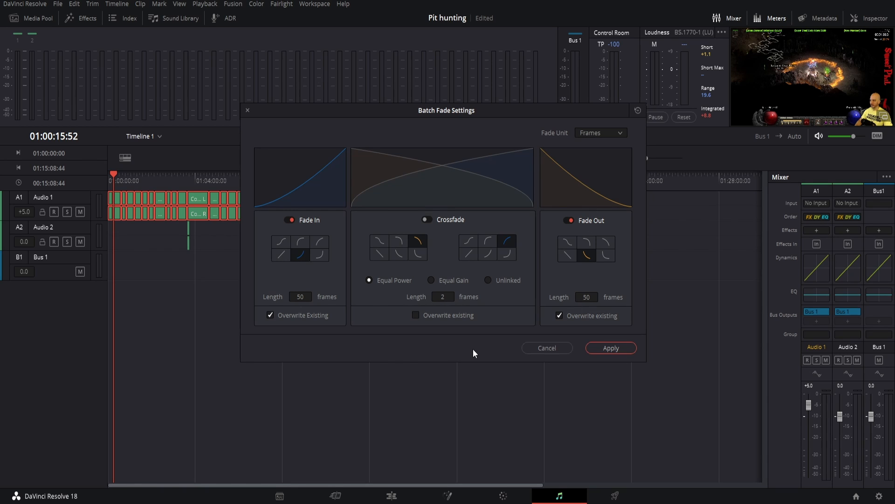
{"action": "mouse_move", "coordinate": [498, 153]}
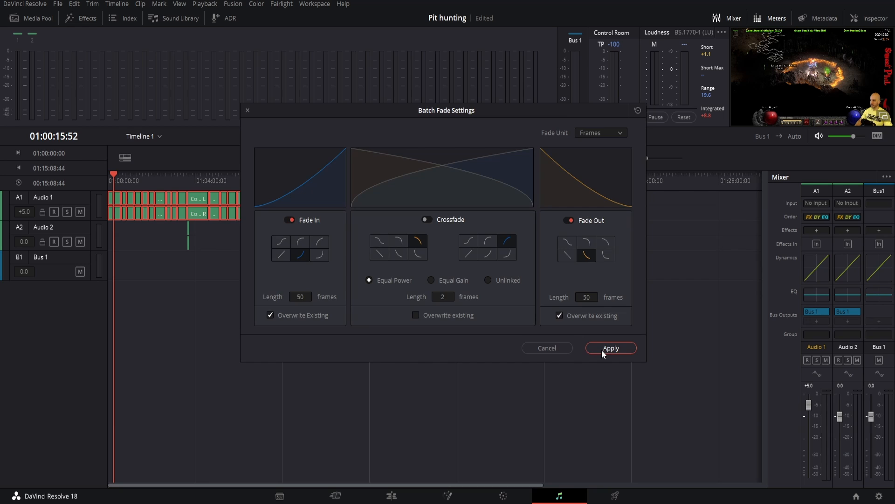
- Apply the 50-frame batch fades to every audio clip on the timeline
{"action": "left_click", "coordinate": [610, 348]}
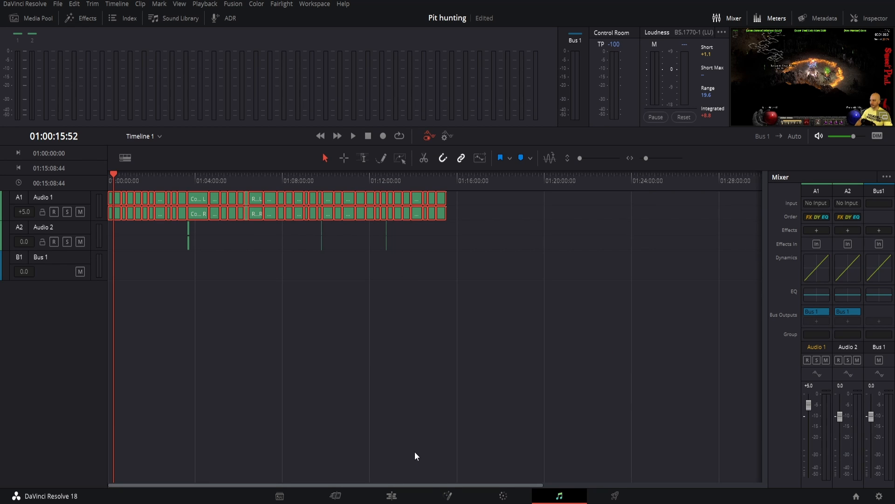